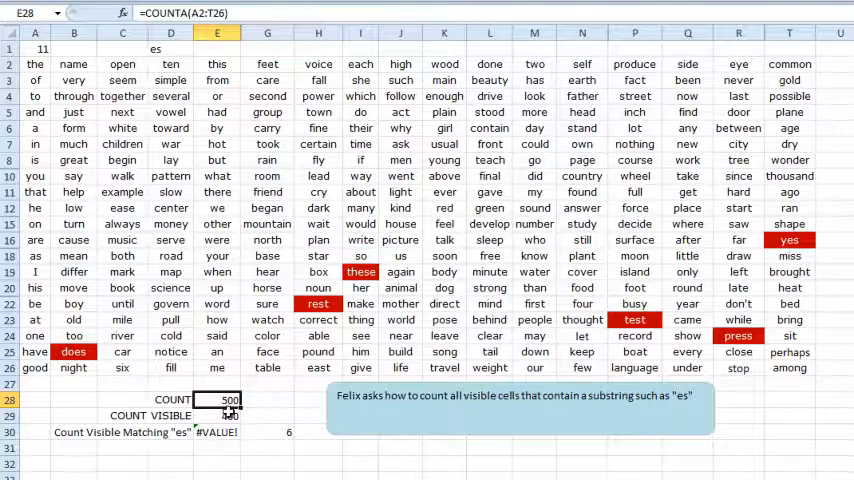
Inspect the formula behind the existing visible-cell count before writing CVM.
click(216, 416)
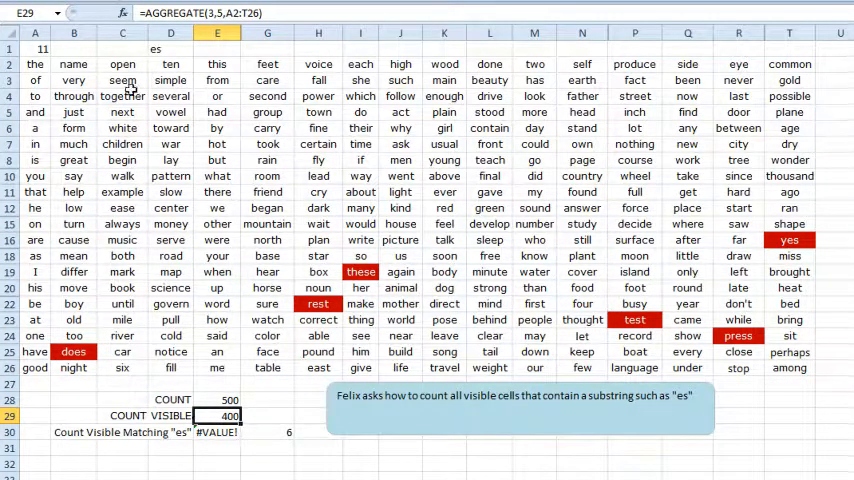
mouse_move(390, 328)
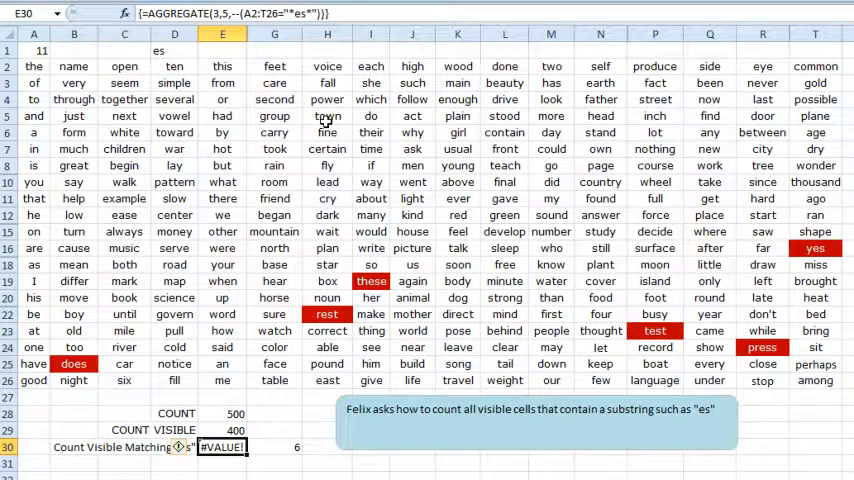
mouse_move(400, 140)
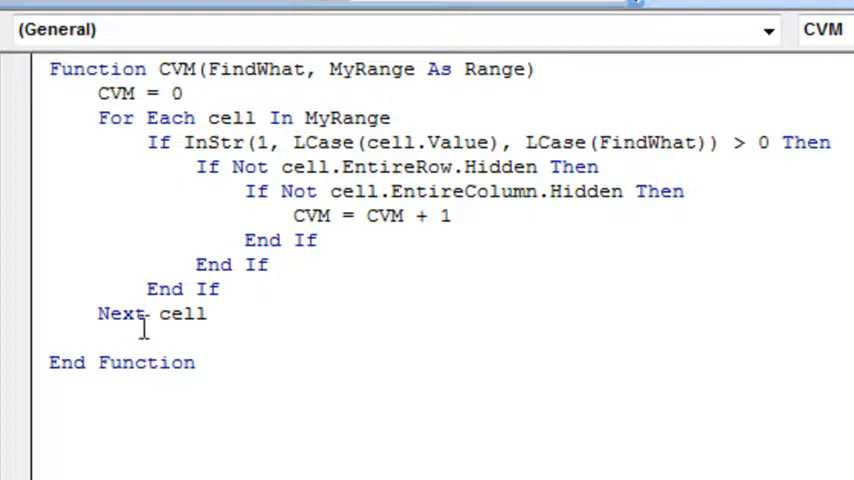
mouse_move(144, 336)
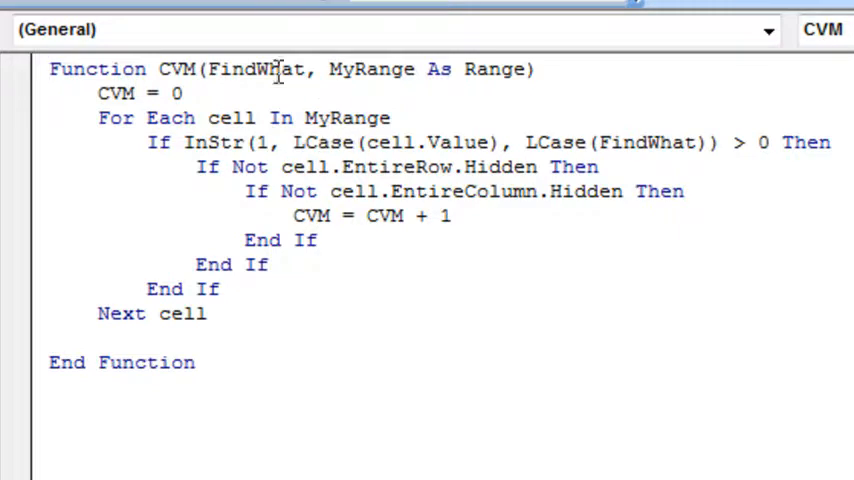
mouse_move(360, 142)
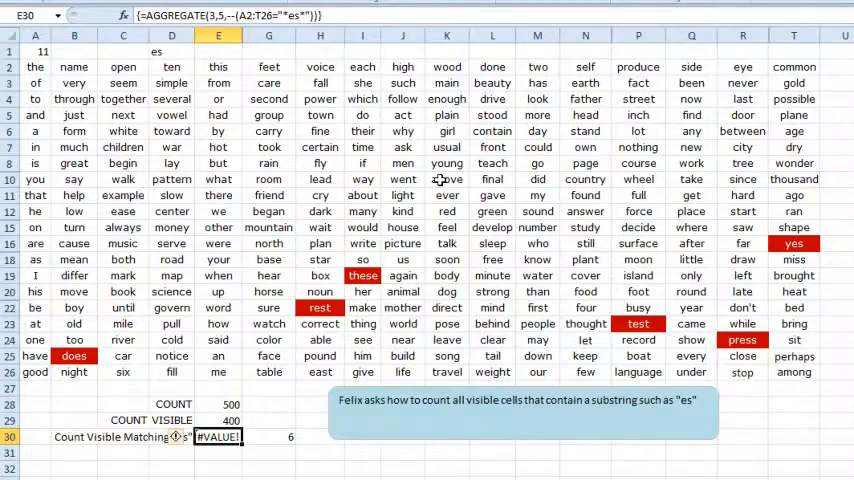
Enter =CVM(D1,A2:T26) below the other counts to search D1's text across the word grid.
text(=CVM(D1,)
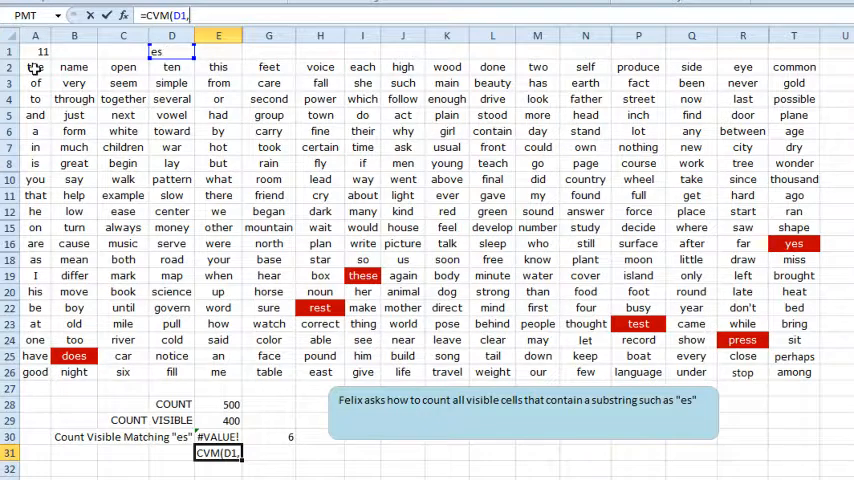
drag(36, 66, 794, 372)
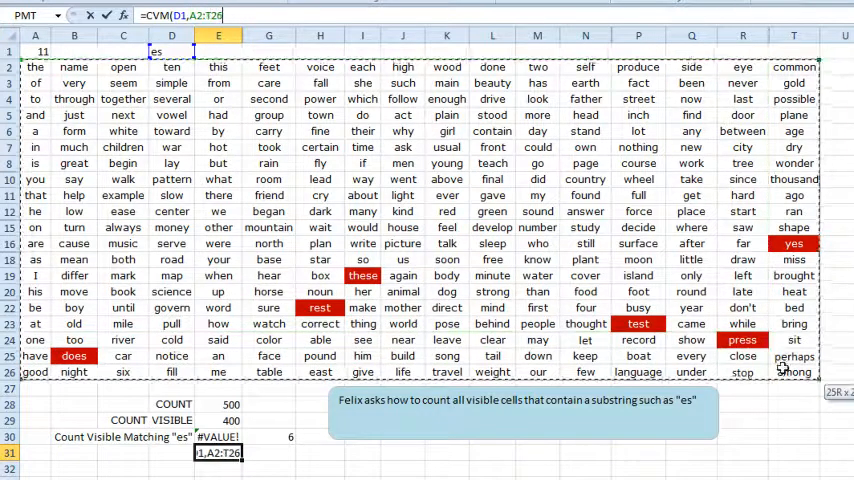